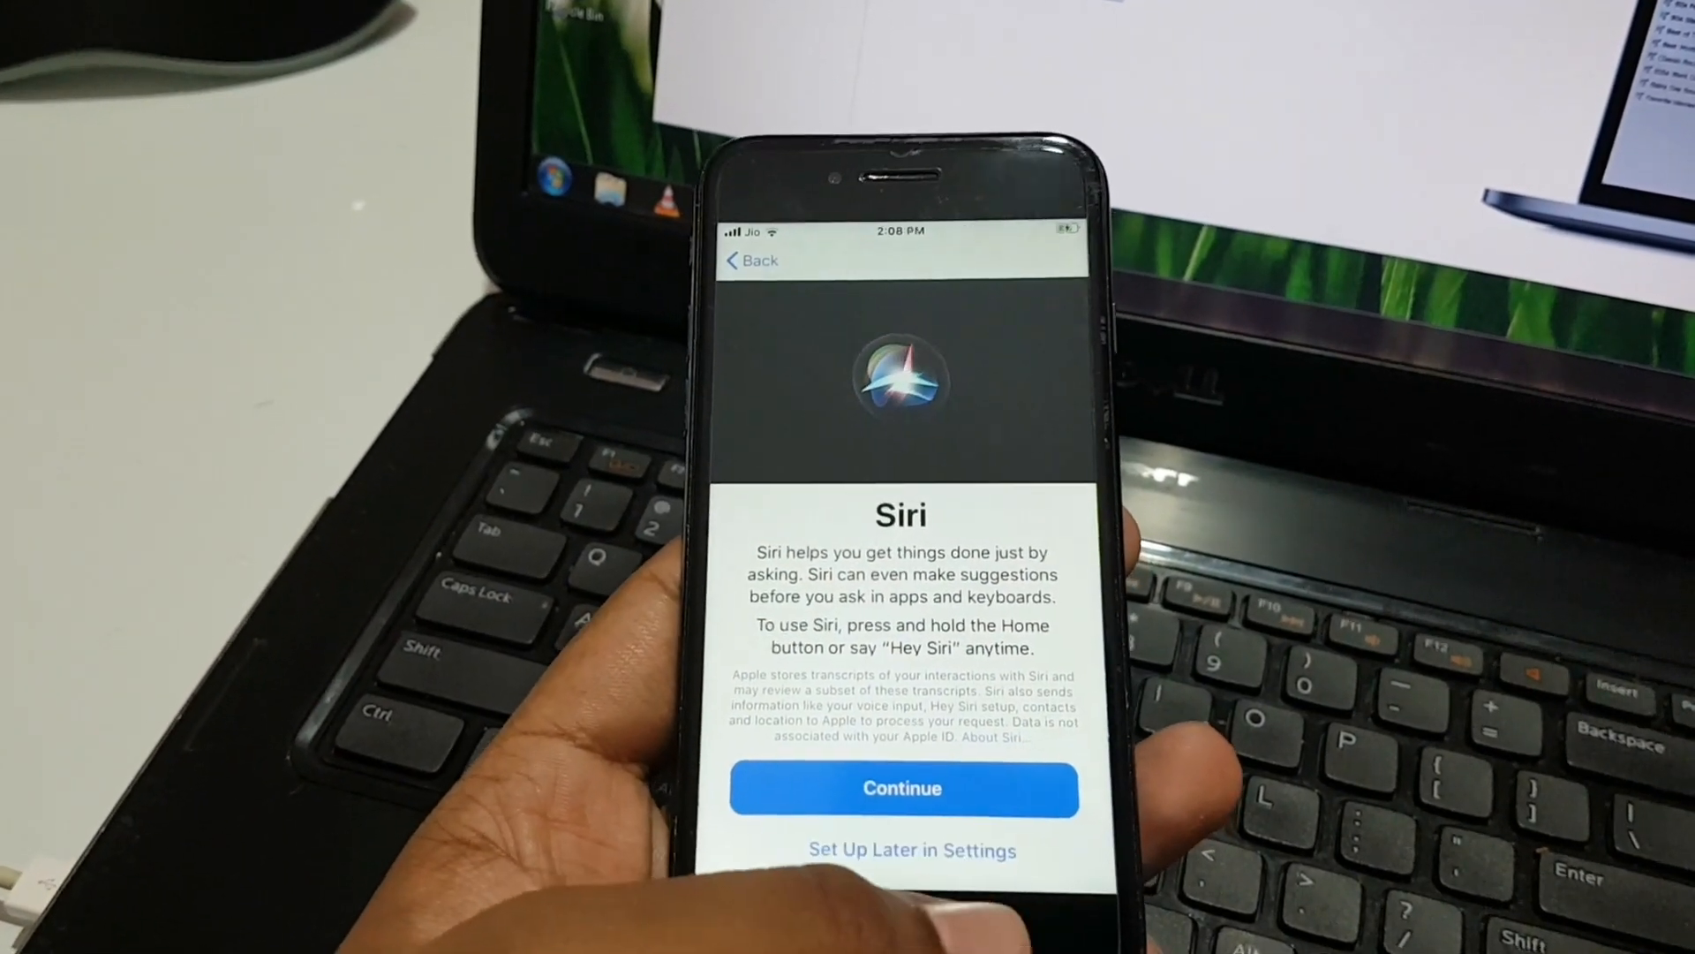
# Accept Siri setup with Continue and advance to the Screen Time introduction
pyautogui.click(903, 787)
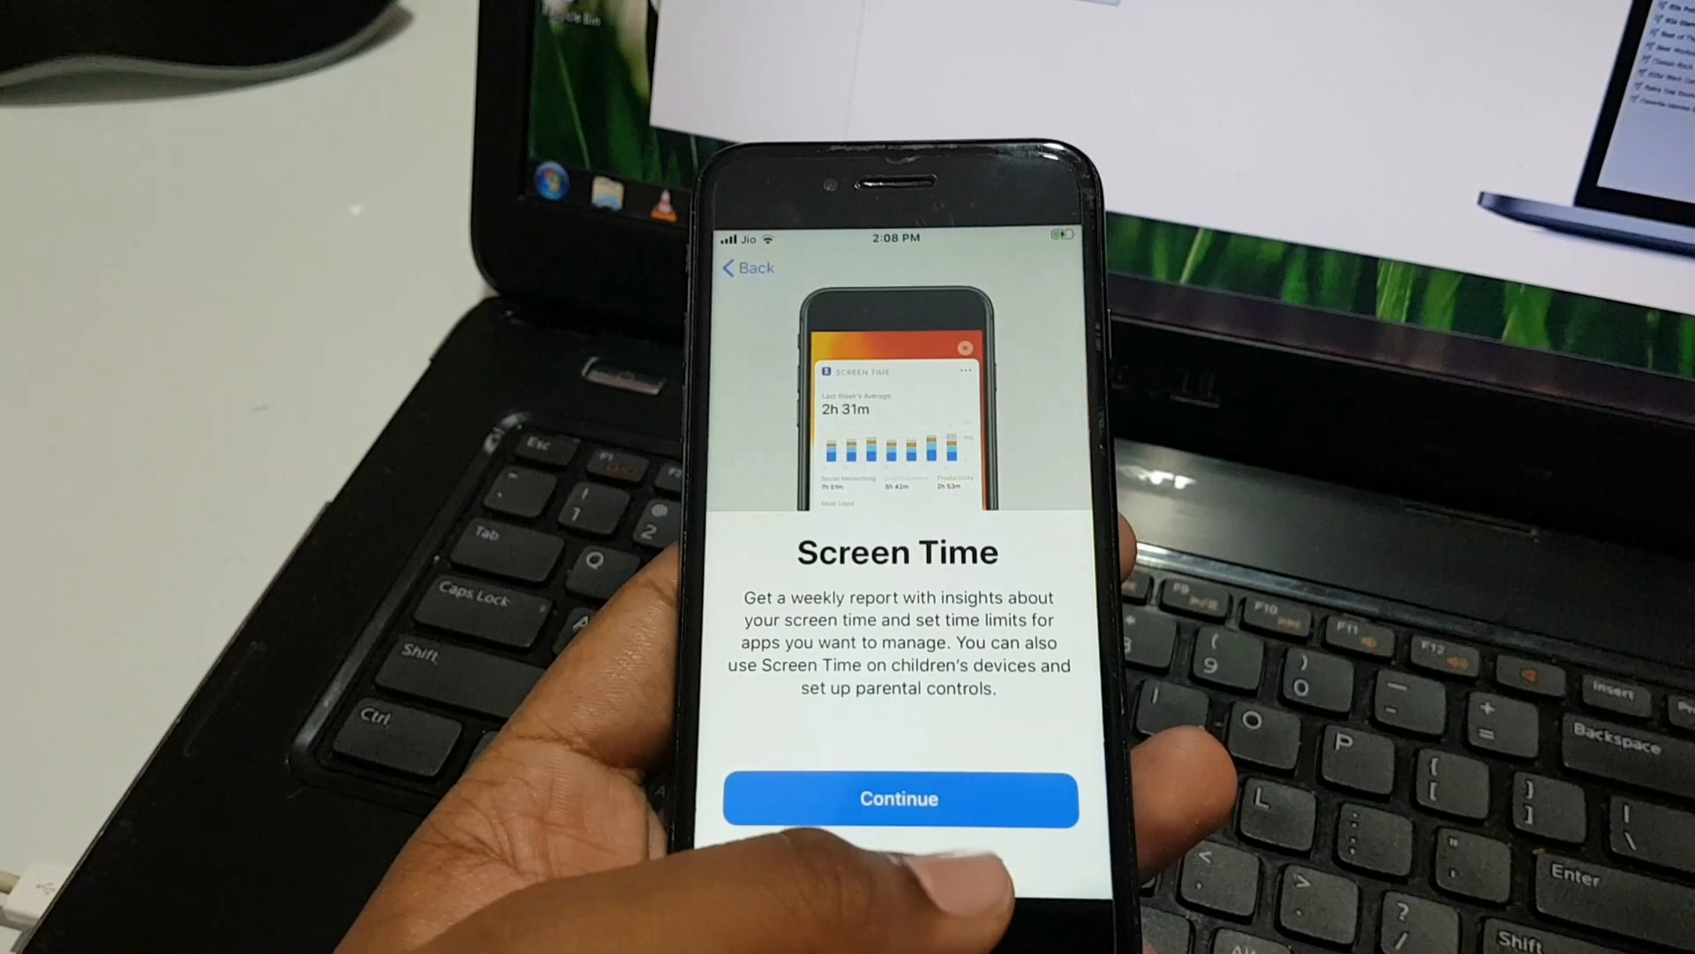